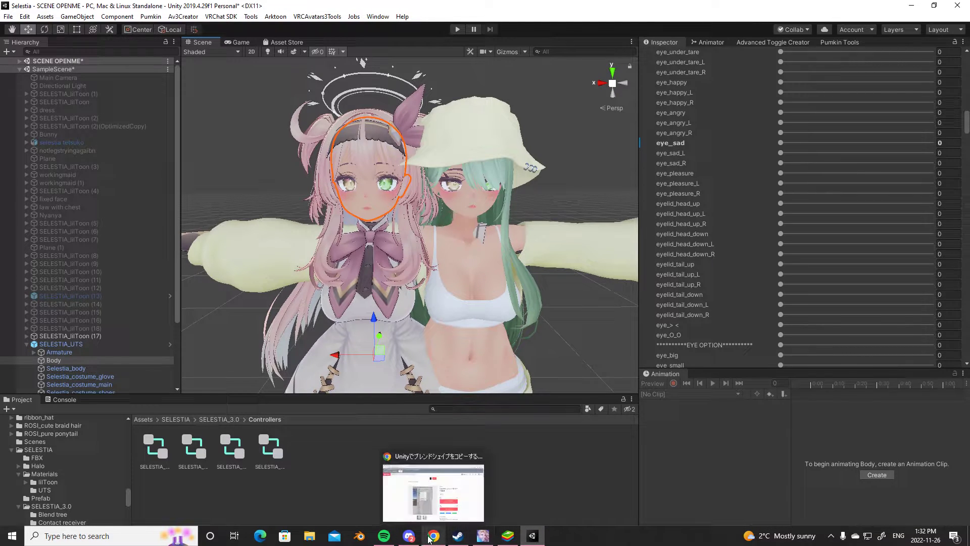
Switch to the browser showing the BOOTH page for the free blendshape-copy Unity extension
{"action": "left_click", "coordinate": [434, 536]}
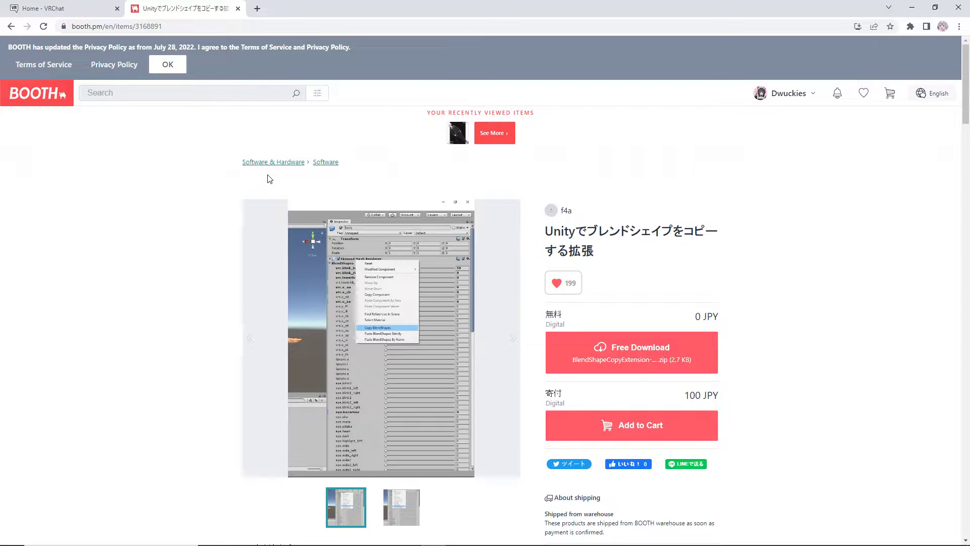
{"action": "mouse_move", "coordinate": [303, 157]}
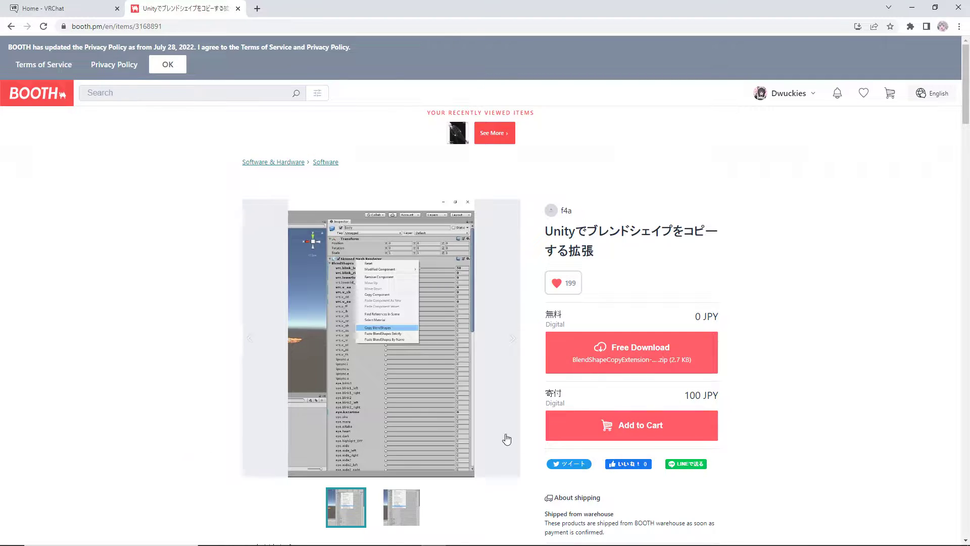
{"action": "mouse_move", "coordinate": [644, 338]}
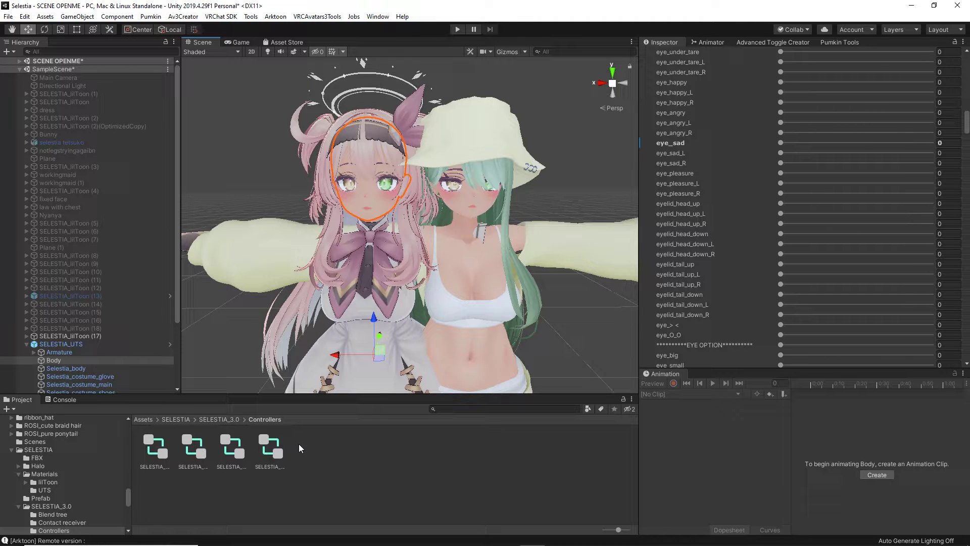
{"action": "mouse_move", "coordinate": [307, 440]}
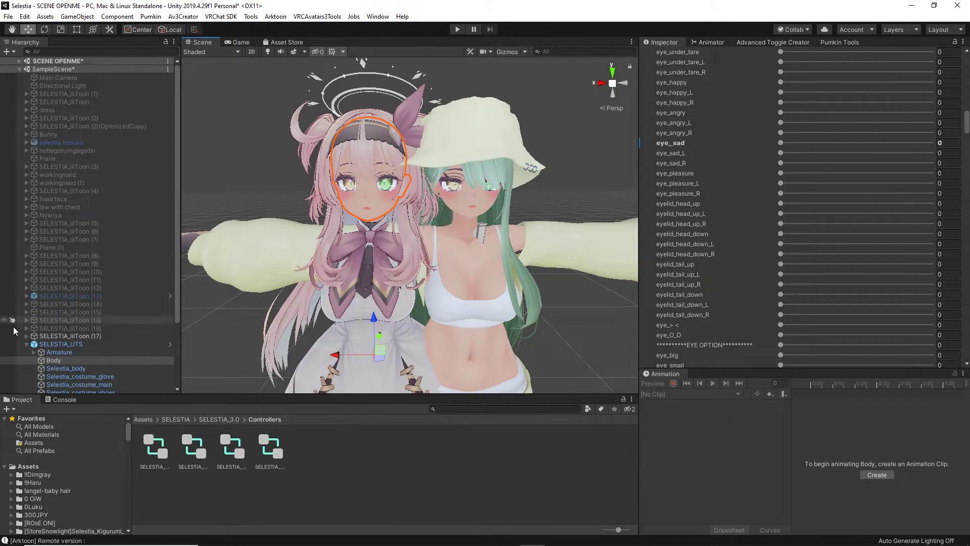
{"action": "left_click", "coordinate": [61, 343]}
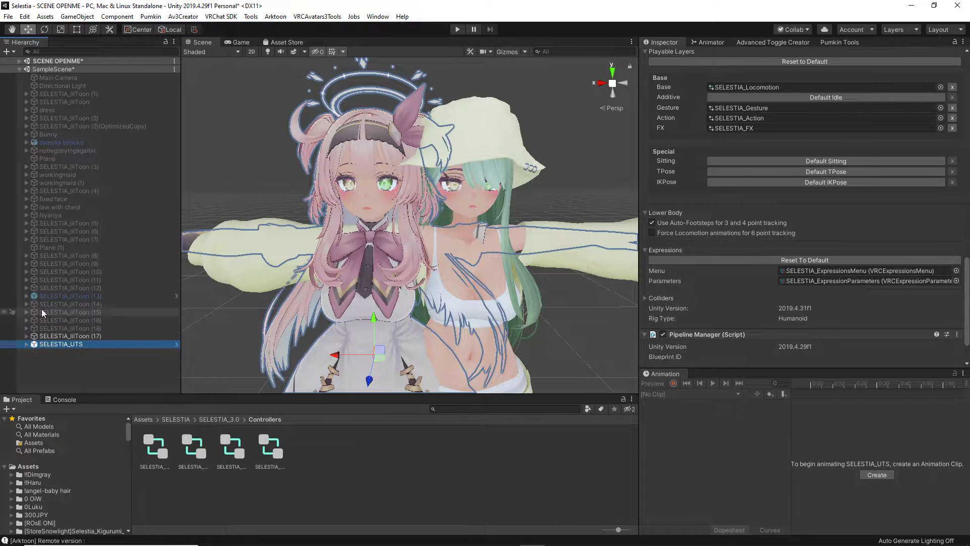
{"action": "left_click", "coordinate": [24, 343]}
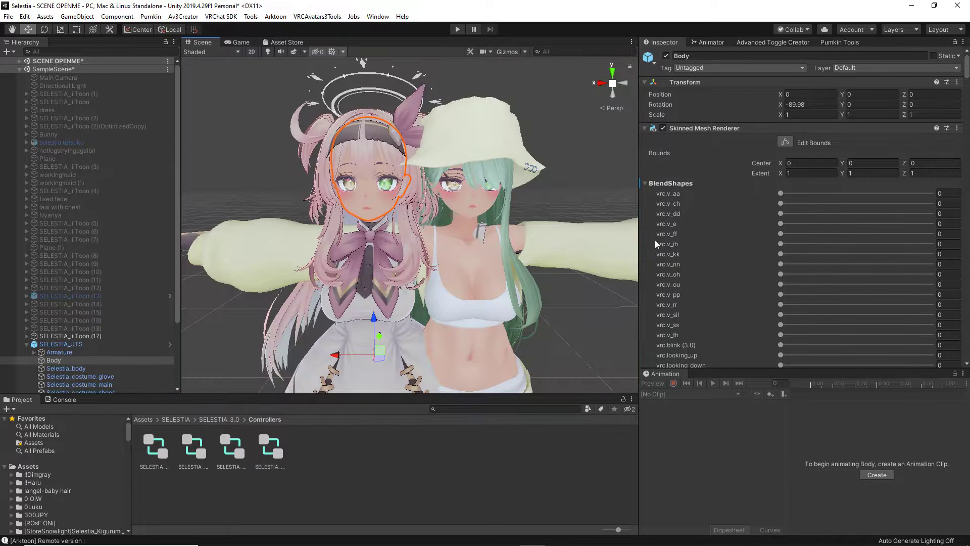
{"action": "left_click", "coordinate": [645, 183]}
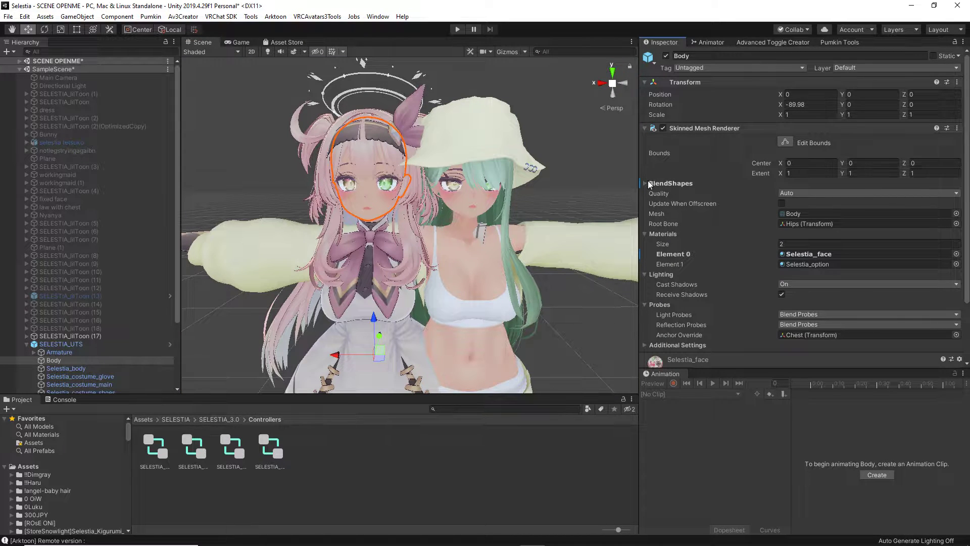
{"action": "left_click", "coordinate": [645, 183]}
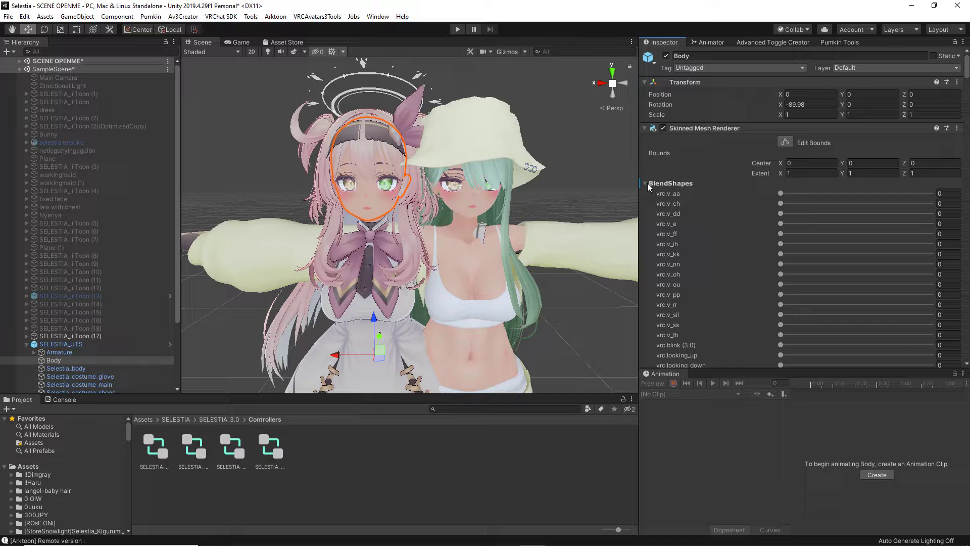
Raise the Body mesh's eye_morph_down blendshape slider to 100 in the Inspector
{"action": "scroll", "scroll_direction": "down", "scroll_amount": 3}
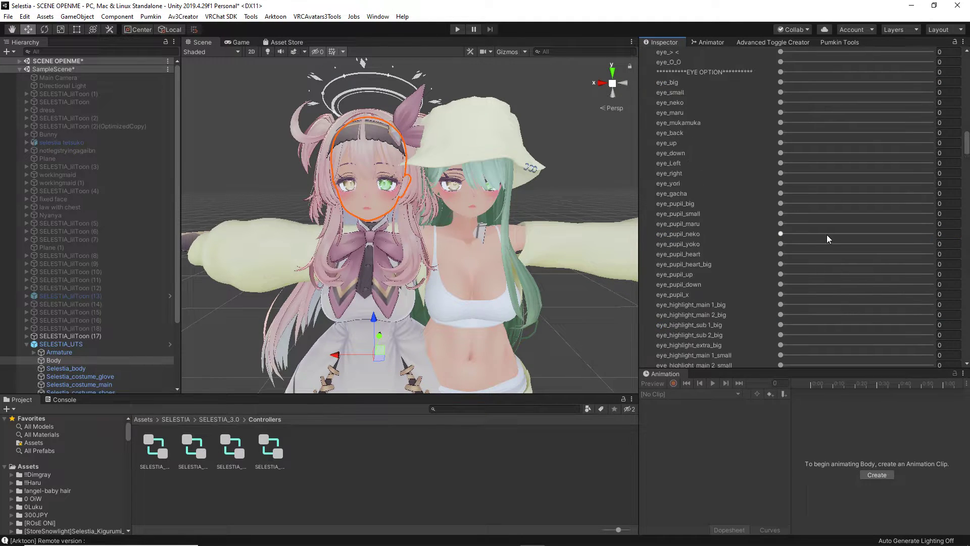
{"action": "scroll", "scroll_direction": "down", "scroll_amount": 3}
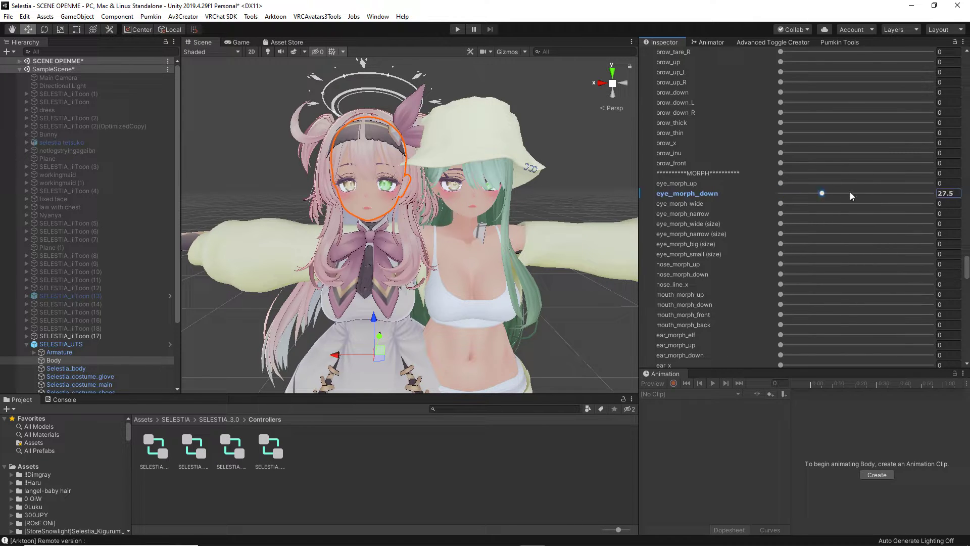
{"action": "left_click_drag", "start_coordinate": [822, 193], "coordinate": [931, 193]}
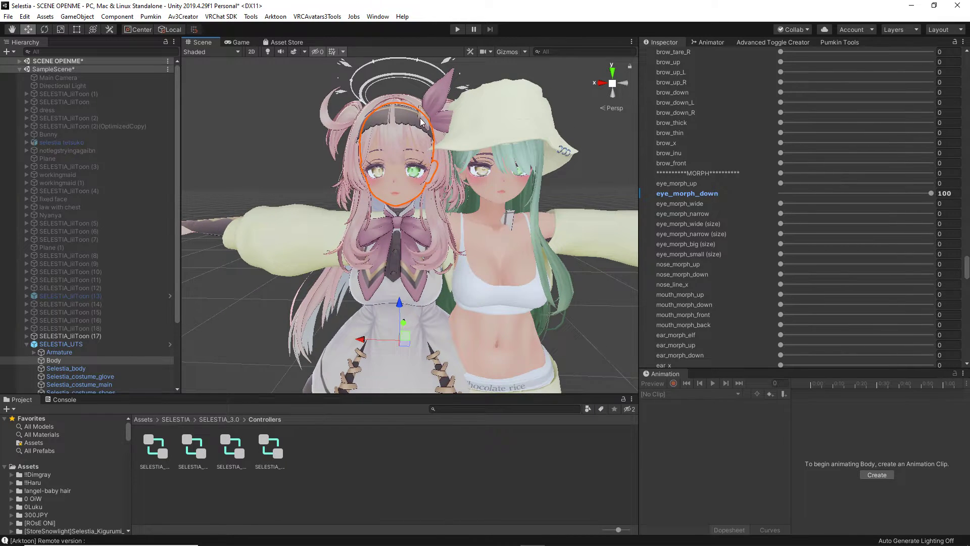
{"action": "mouse_move", "coordinate": [357, 189]}
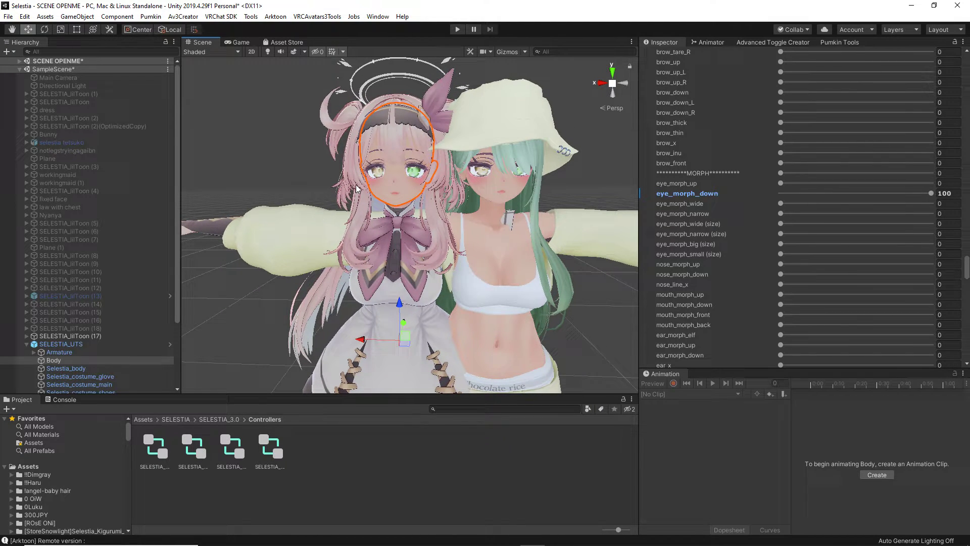
{"action": "mouse_move", "coordinate": [808, 164]}
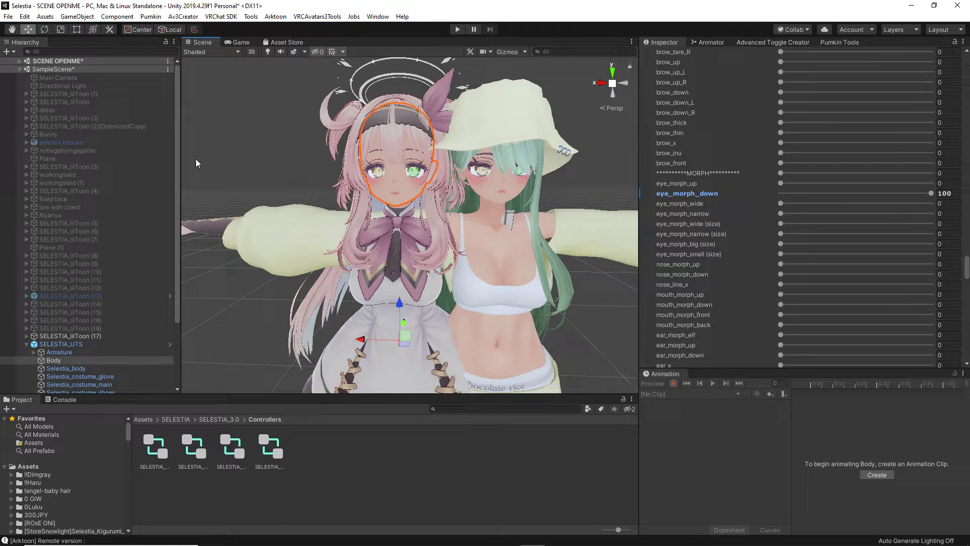
{"action": "mouse_move", "coordinate": [227, 148]}
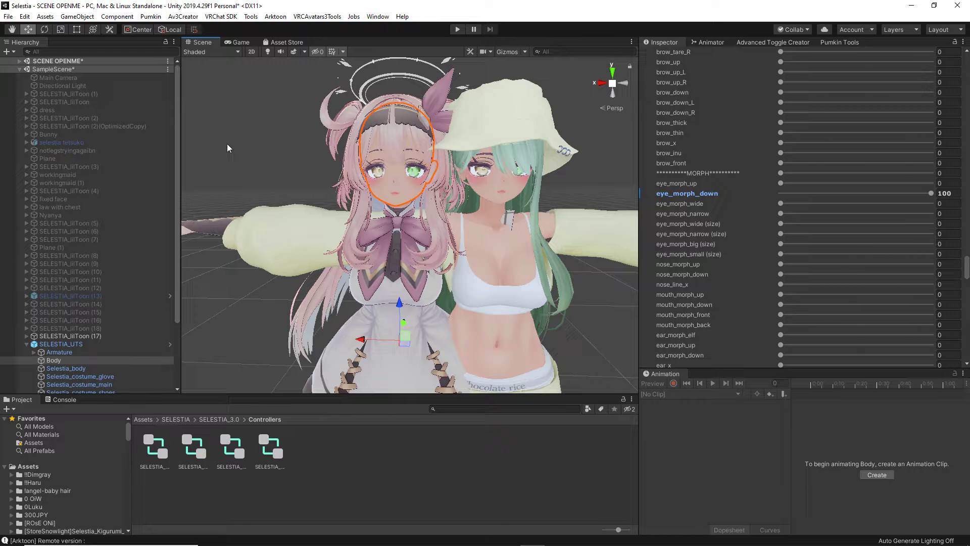
Copy the Body Skinned Mesh Renderer's blendshape values via the component menu's Copy BlendShapes
{"action": "scroll", "scroll_direction": "down", "scroll_amount": 3}
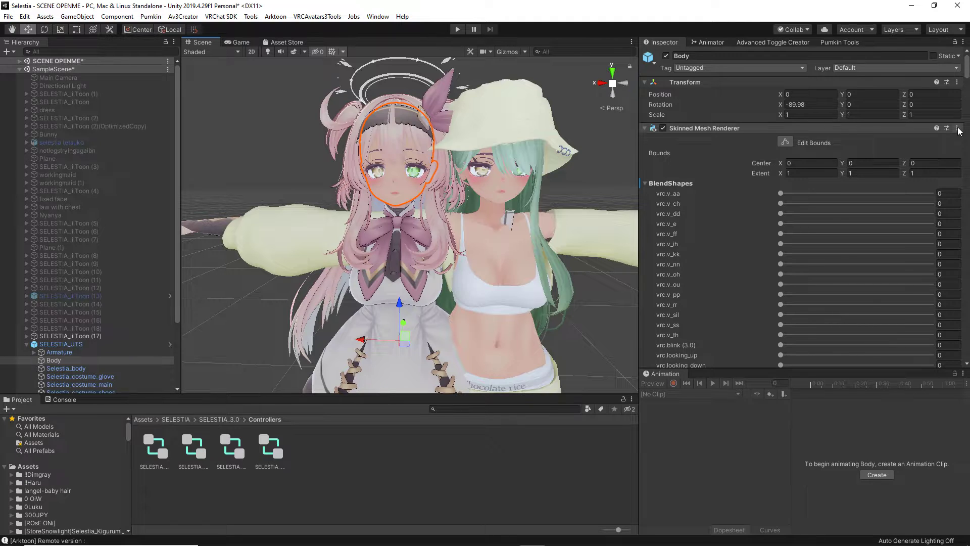
{"action": "left_click", "coordinate": [955, 129]}
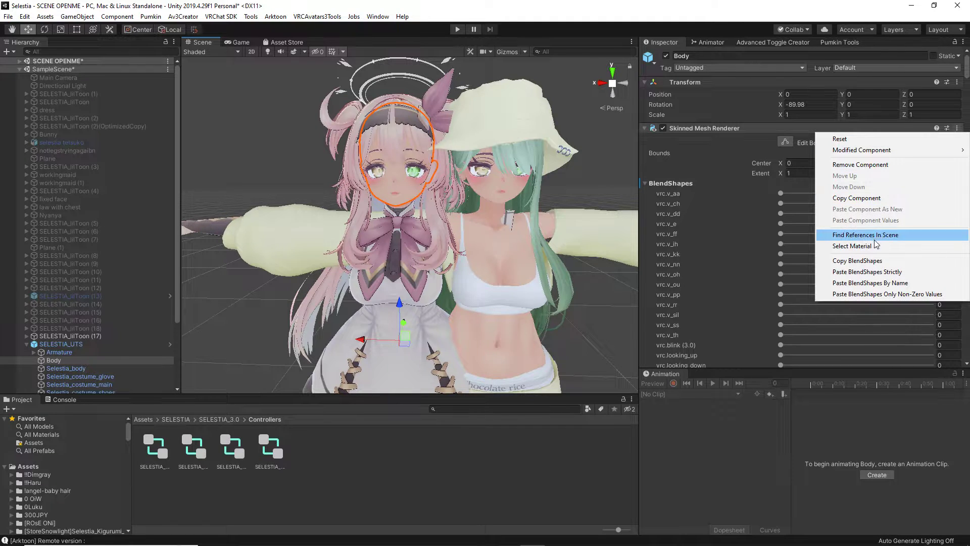
{"action": "mouse_move", "coordinate": [857, 260]}
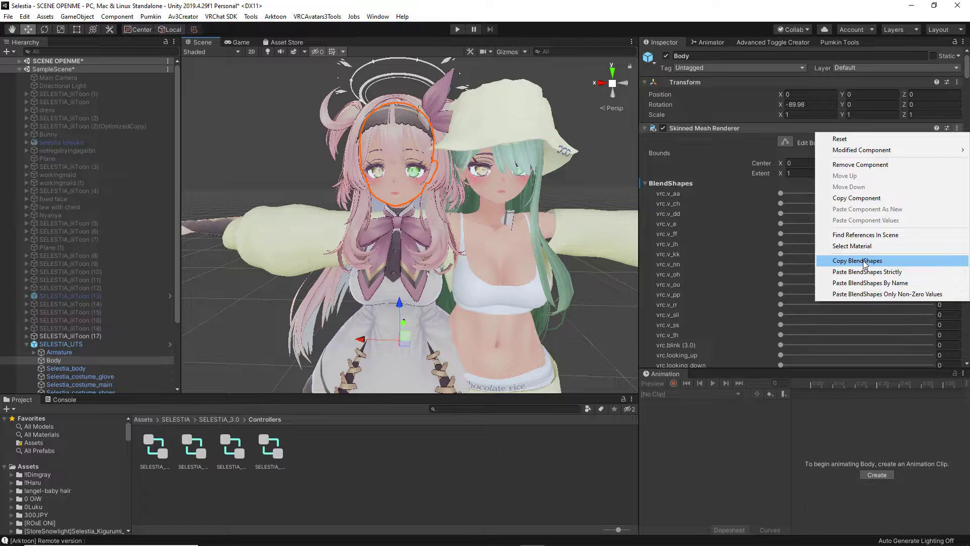
{"action": "left_click", "coordinate": [858, 261]}
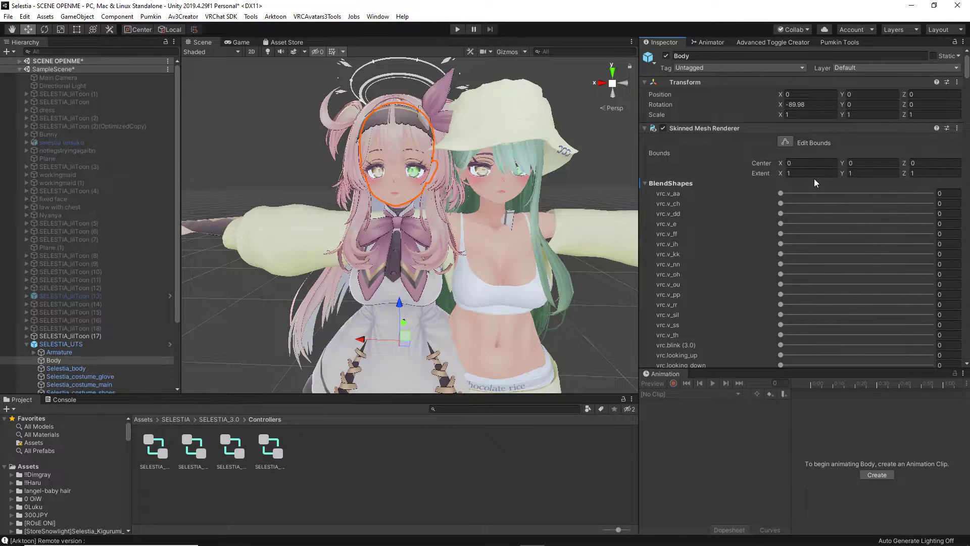
{"action": "left_click", "coordinate": [872, 104]}
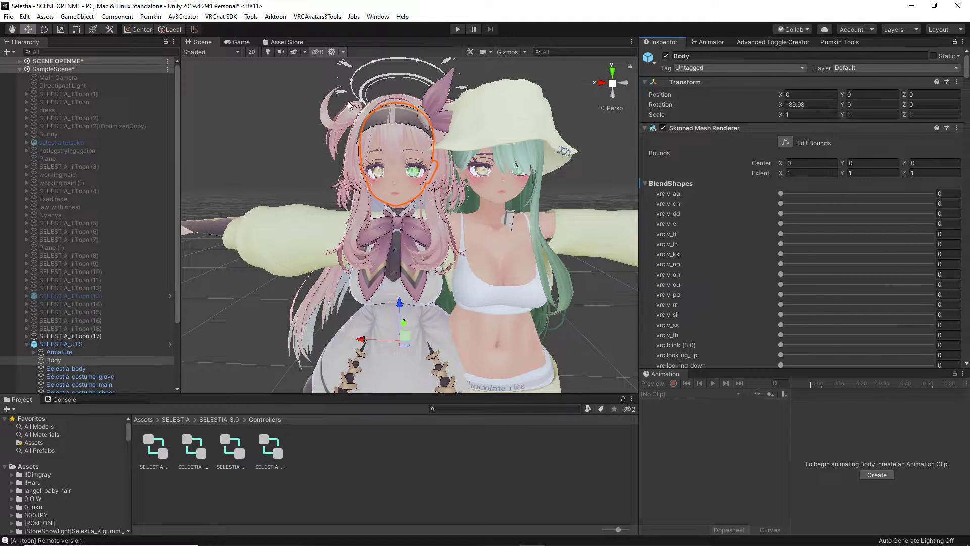
{"action": "mouse_move", "coordinate": [426, 64]}
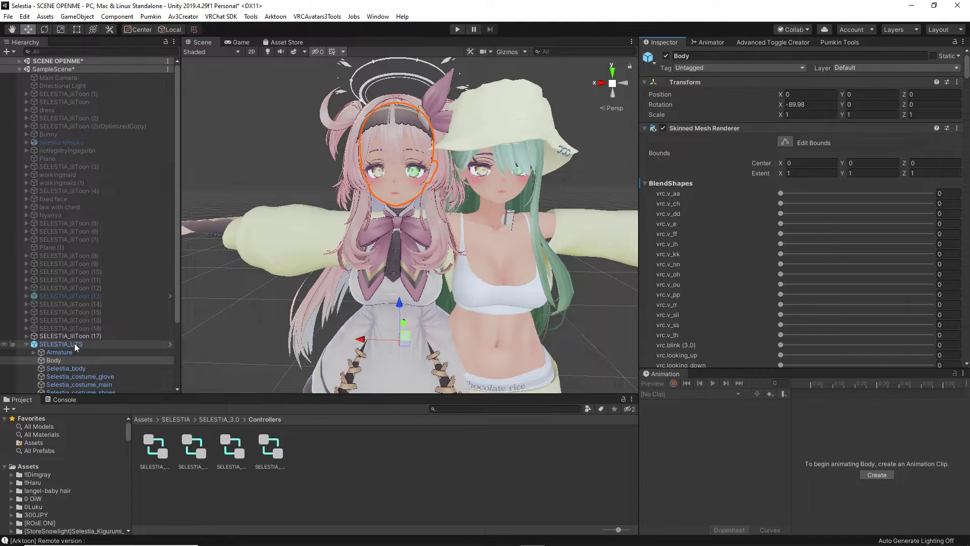
Select SELESTIA_UTS and ping the SELESTIA_FX controller from the descriptor's FX playable layer
{"action": "left_click", "coordinate": [59, 343]}
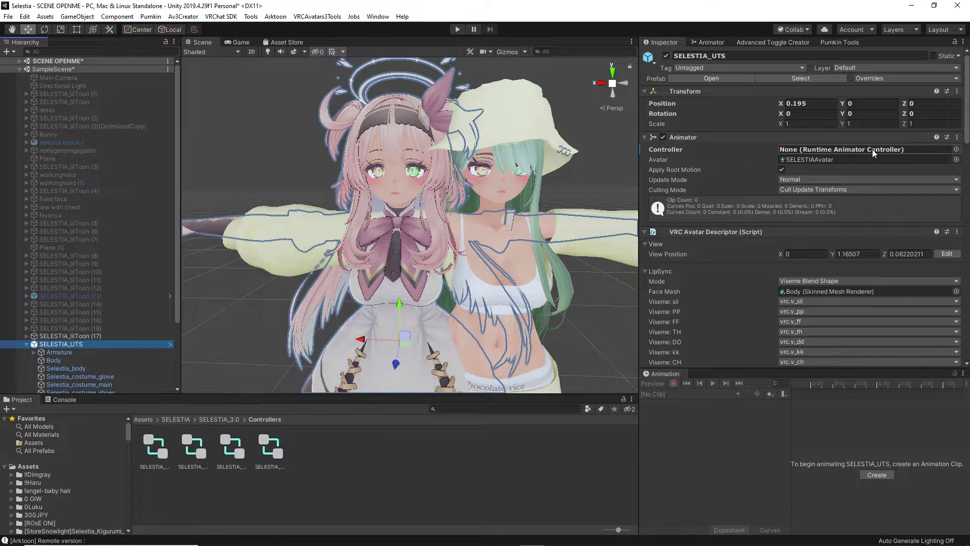
{"action": "left_click", "coordinate": [956, 150]}
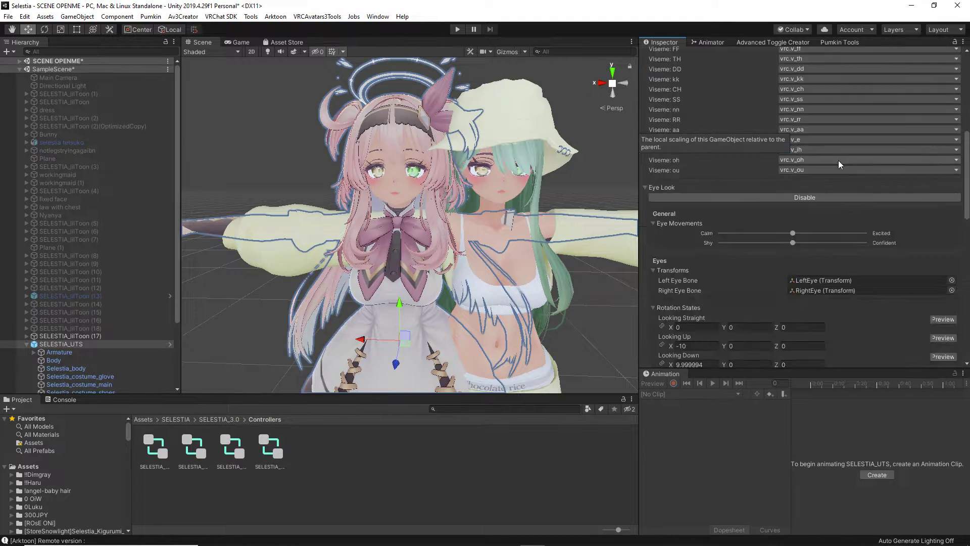
{"action": "scroll", "scroll_direction": "down", "scroll_amount": 3}
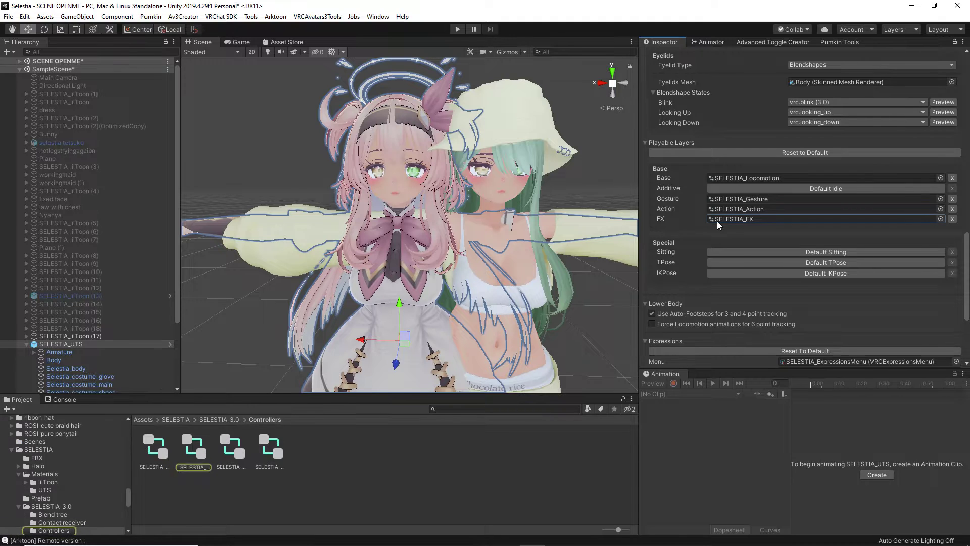
{"action": "left_click", "coordinate": [804, 219]}
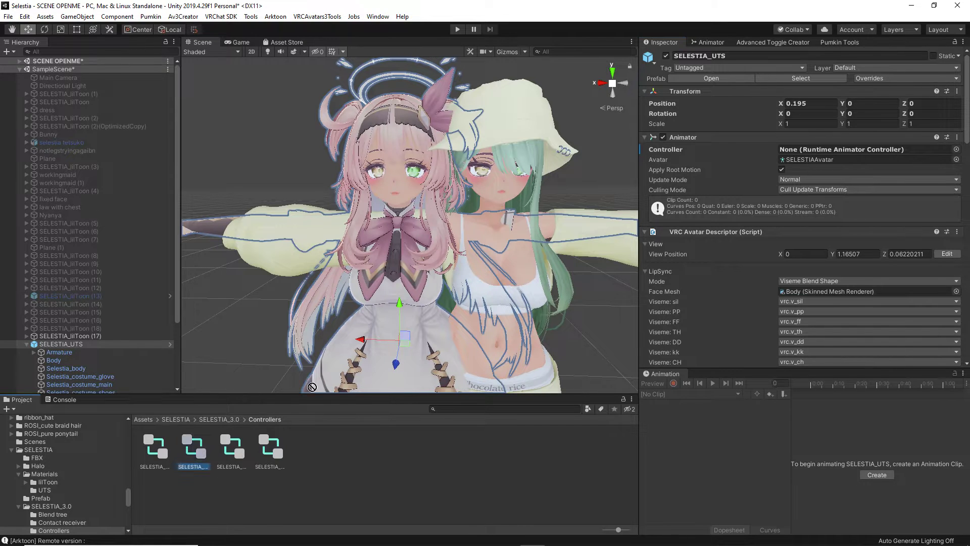
Assign the SELESTIA_FX controller to the SELESTIA_UTS avatar's Animator Controller field
{"action": "left_click", "coordinate": [842, 150]}
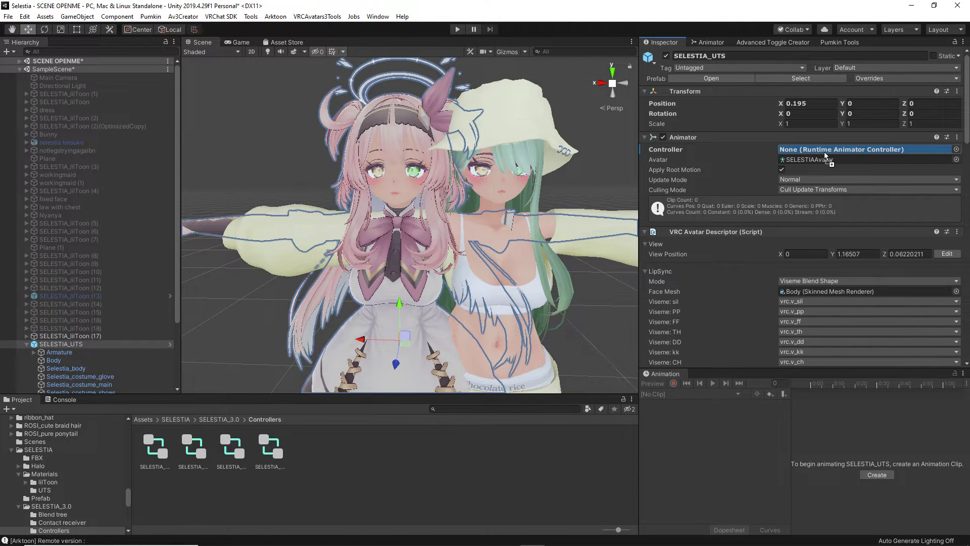
{"action": "left_click", "coordinate": [866, 149]}
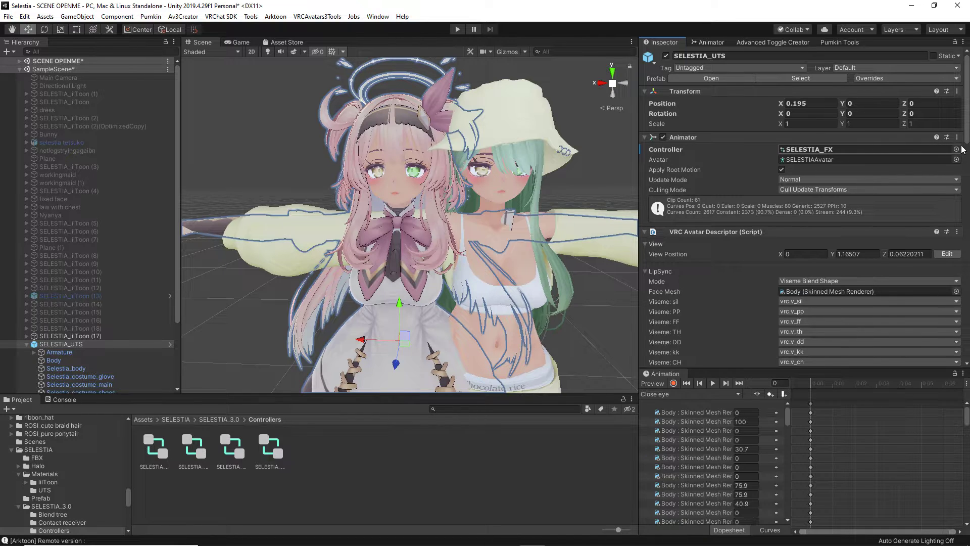
{"action": "left_click", "coordinate": [955, 150]}
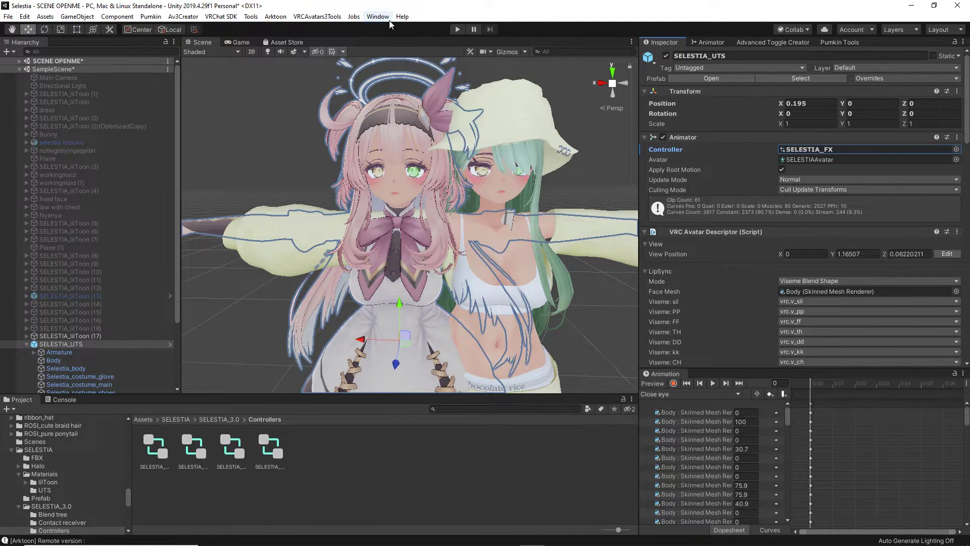
Bring up Unity's Window menu to reach the Animation editor
{"action": "left_click", "coordinate": [376, 16]}
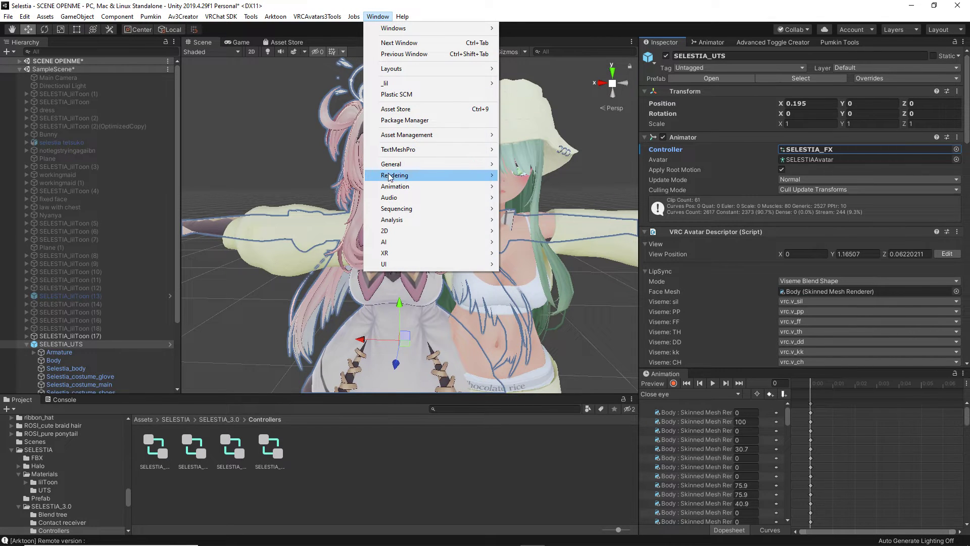
{"action": "mouse_move", "coordinate": [395, 186]}
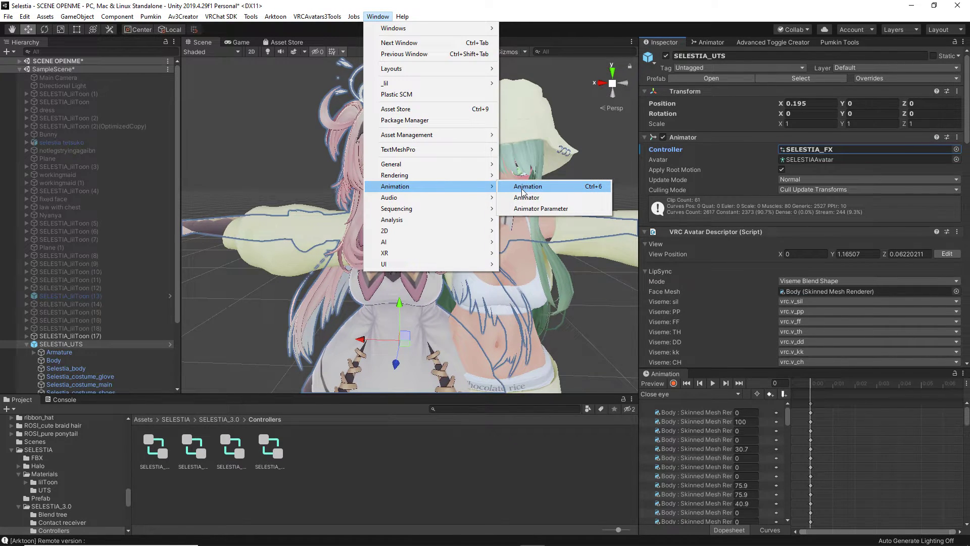
{"action": "mouse_move", "coordinate": [524, 193]}
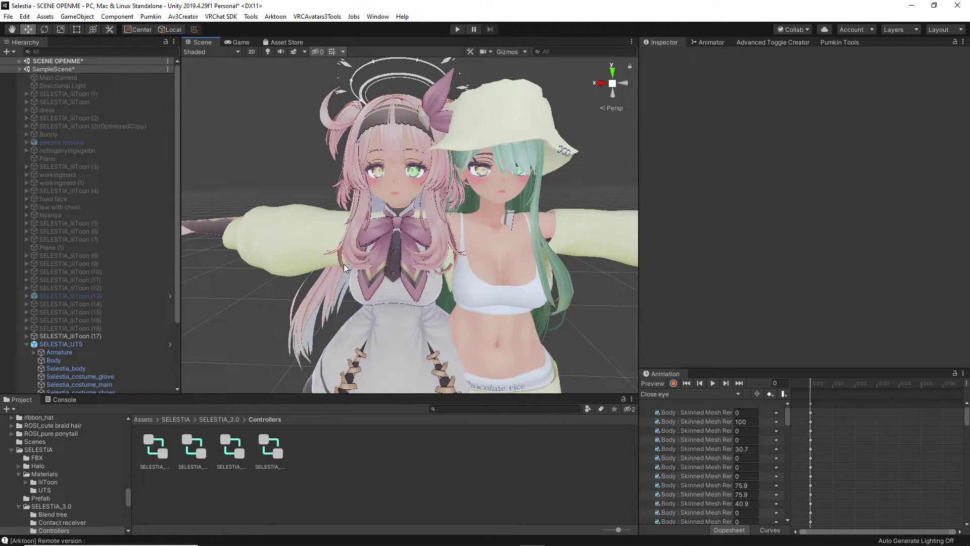
{"action": "mouse_move", "coordinate": [634, 290]}
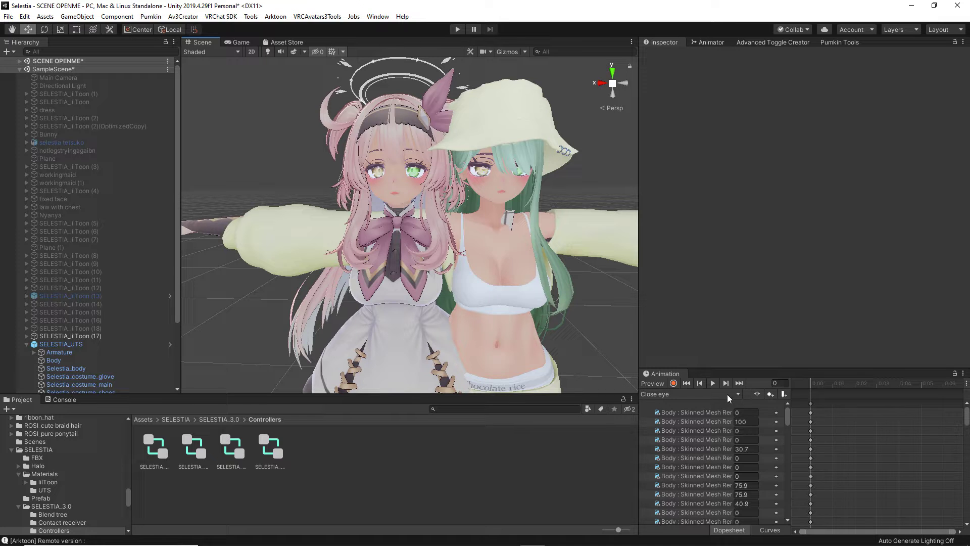
Switch the Animation editor to the Confused clip and select SELESTIA_UTS to preview it
{"action": "left_click", "coordinate": [729, 394]}
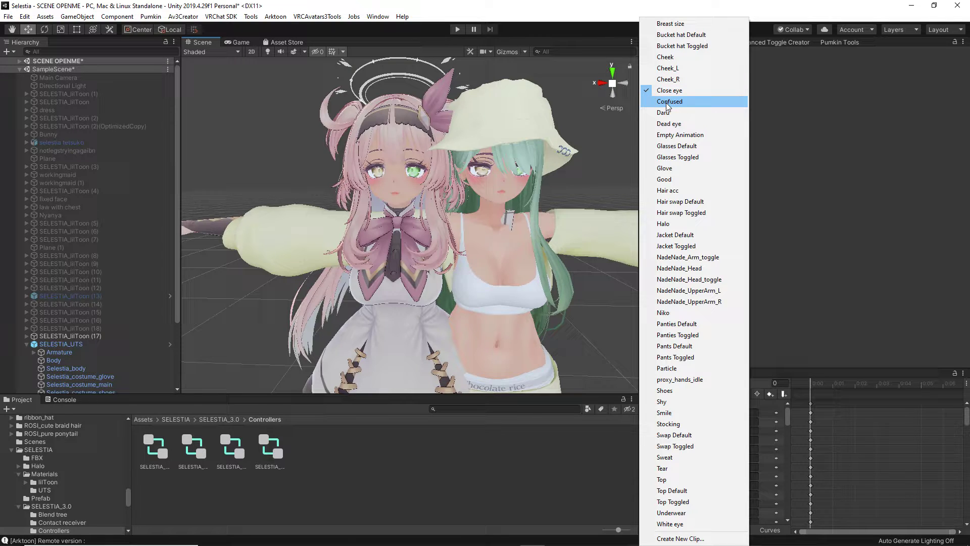
{"action": "left_click", "coordinate": [669, 101]}
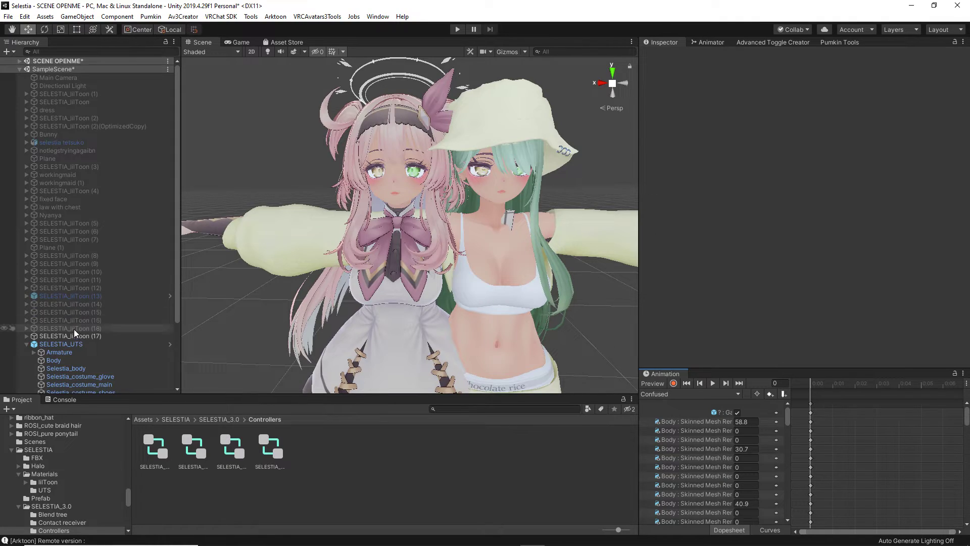
{"action": "left_click", "coordinate": [61, 343]}
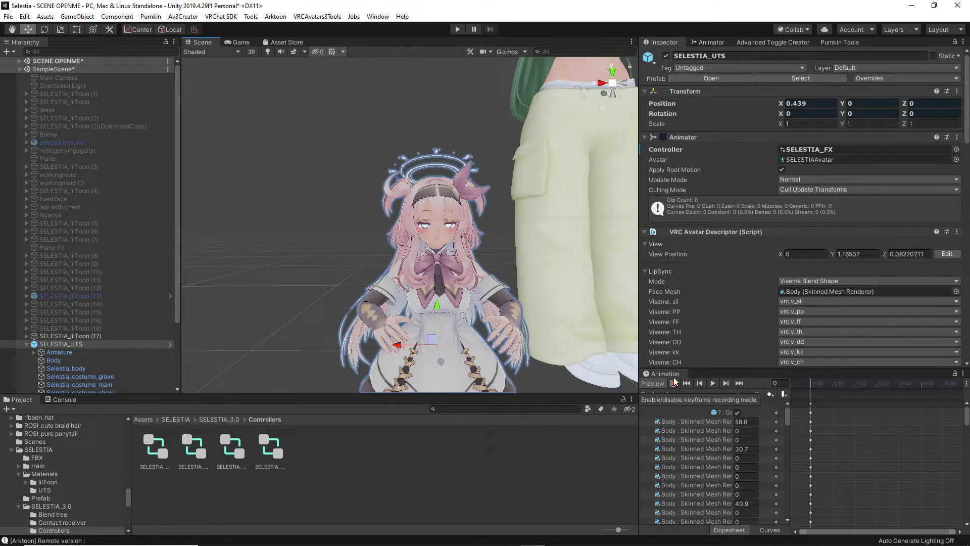
Turn on keyframe recording in the Animation window
{"action": "left_click", "coordinate": [674, 383]}
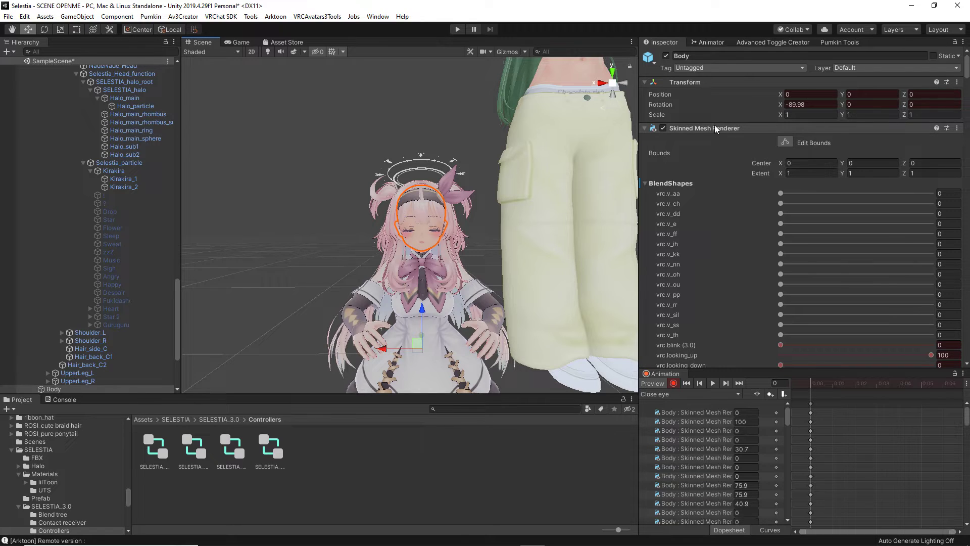
{"action": "mouse_move", "coordinate": [957, 135]}
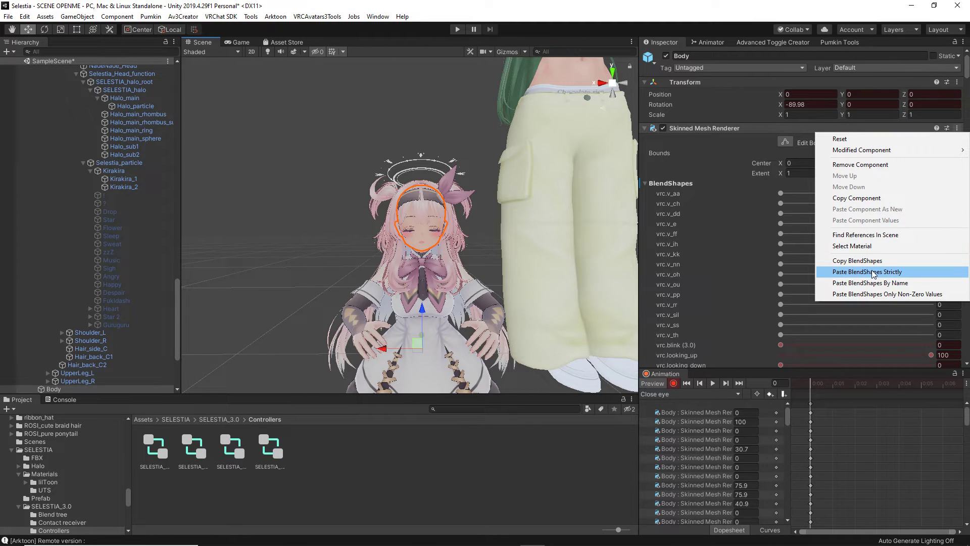
Show the Body Skinned Mesh Renderer's context menu with the BlendShape Copier paste options
{"action": "left_click", "coordinate": [866, 272]}
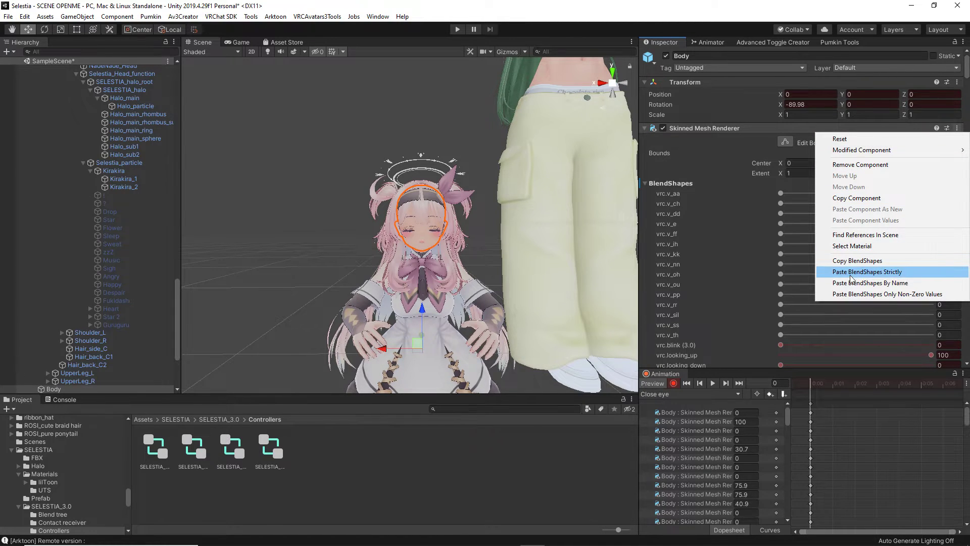
{"action": "mouse_move", "coordinate": [870, 283]}
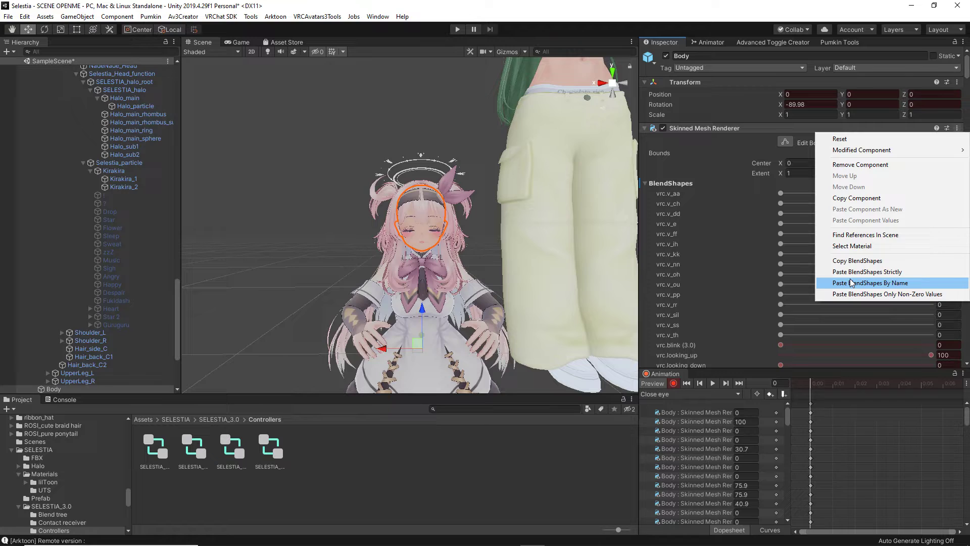
{"action": "mouse_move", "coordinate": [862, 305]}
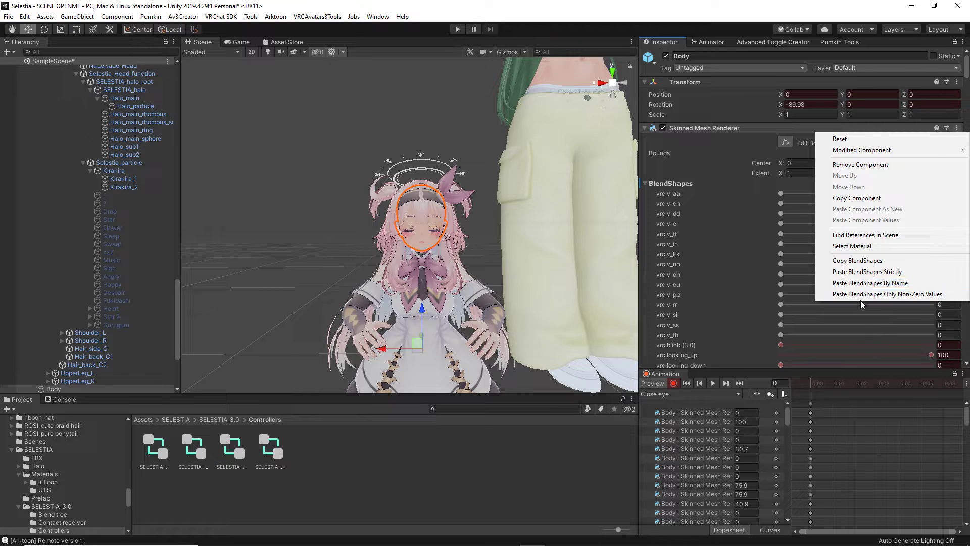
{"action": "mouse_move", "coordinate": [861, 294]}
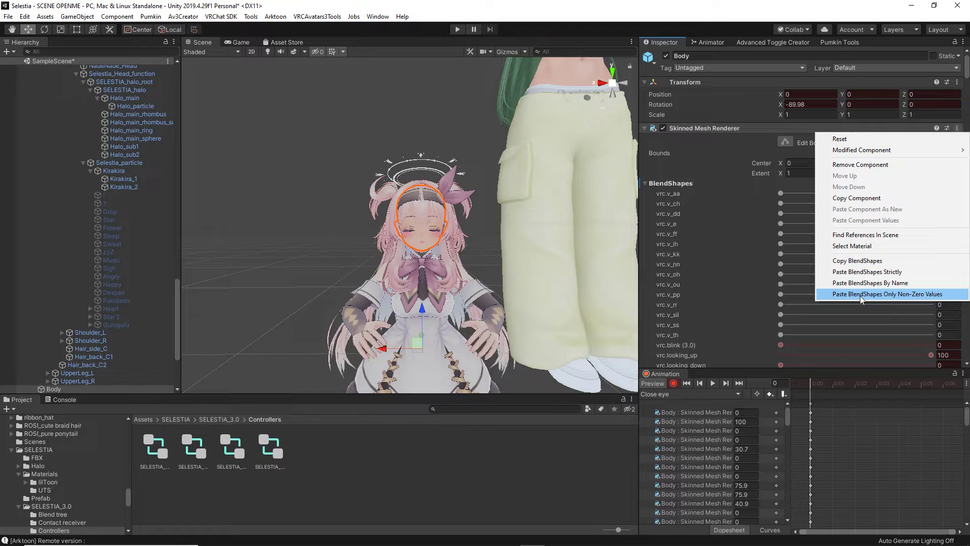
{"action": "mouse_move", "coordinate": [702, 375]}
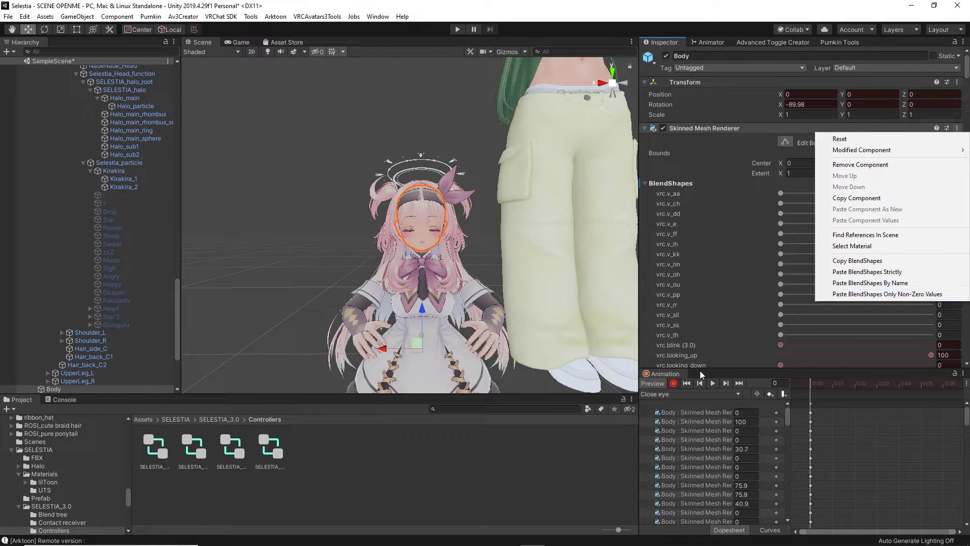
{"action": "mouse_move", "coordinate": [661, 398]}
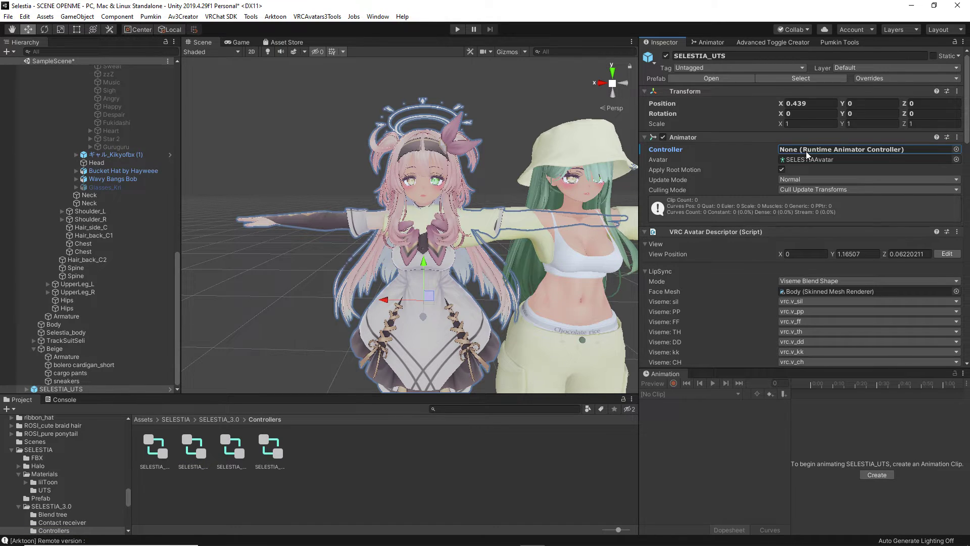
{"action": "mouse_move", "coordinate": [545, 191]}
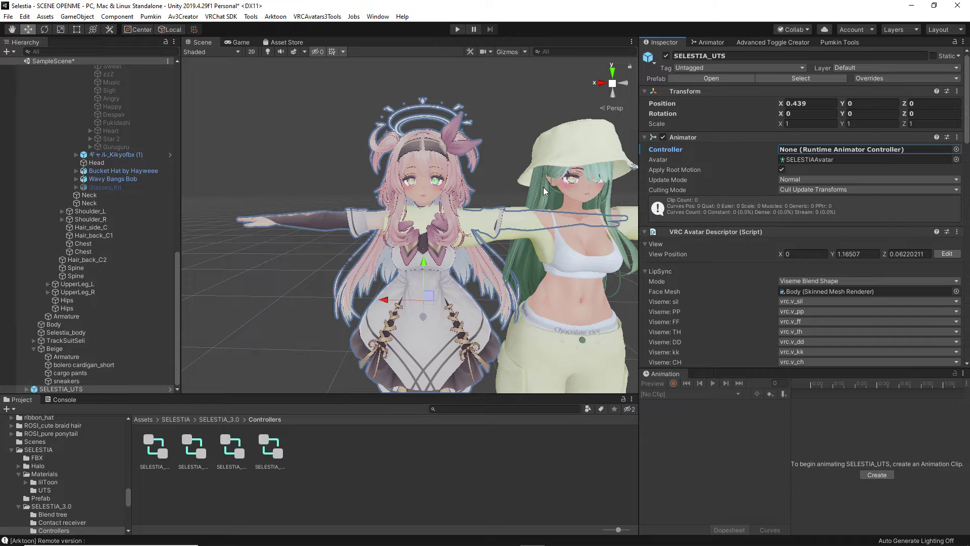